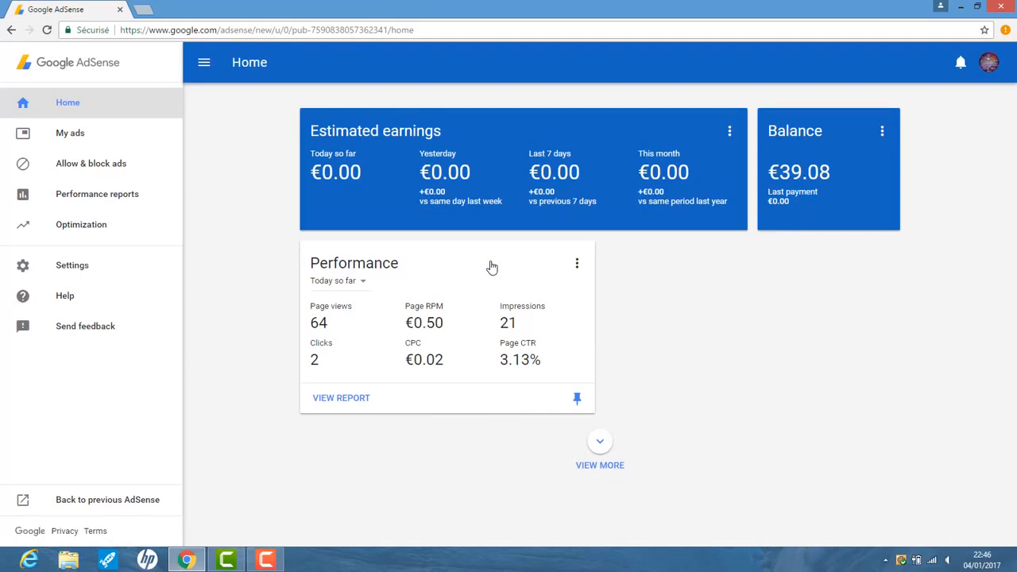
mouse_move(276, 95)
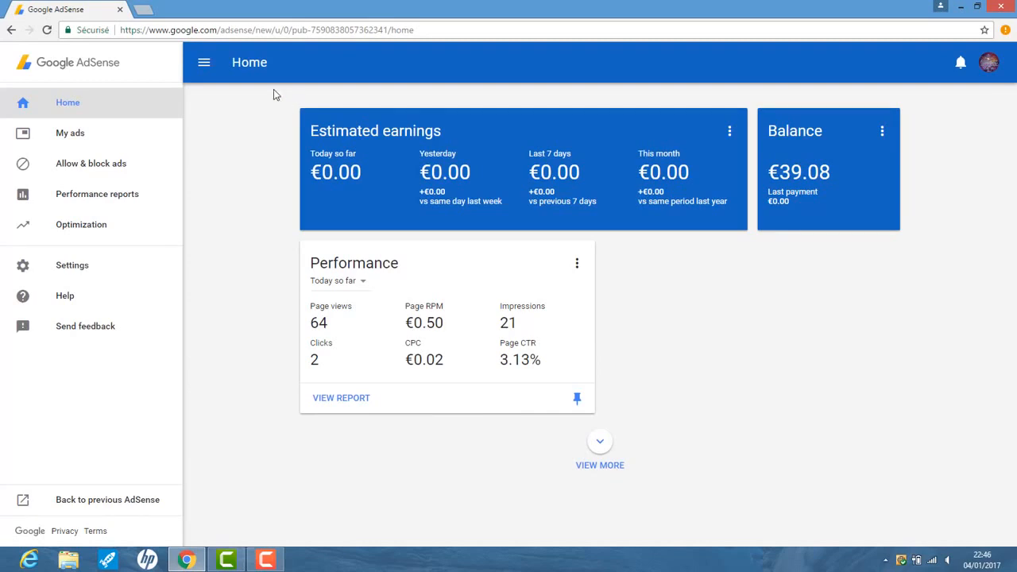
mouse_move(389, 94)
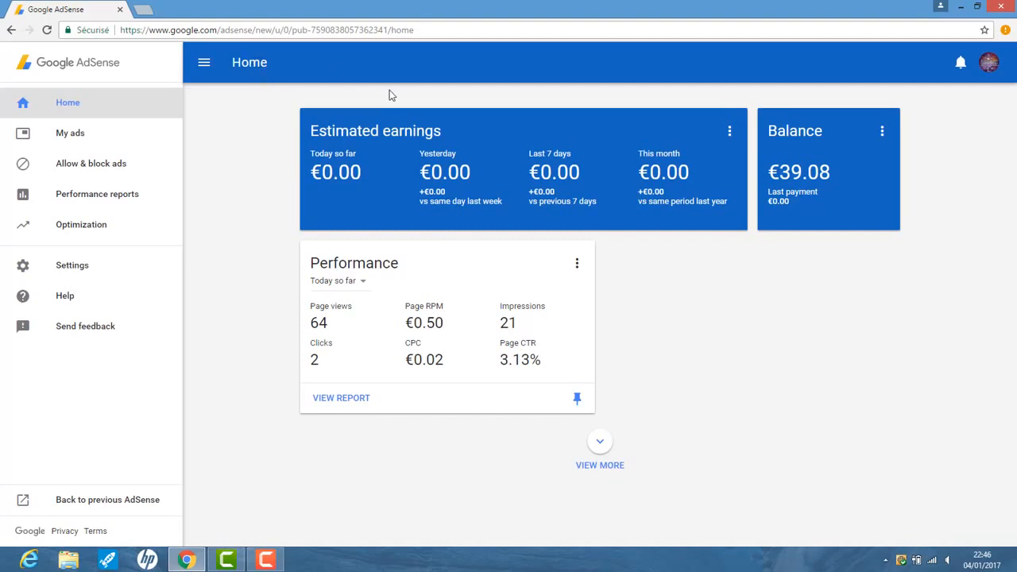
mouse_move(463, 147)
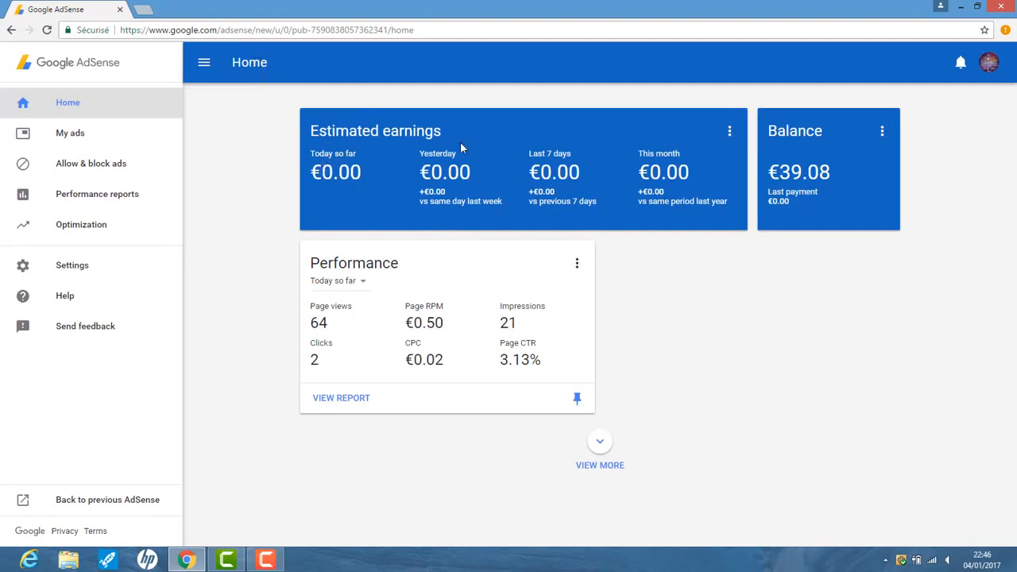
mouse_move(332, 194)
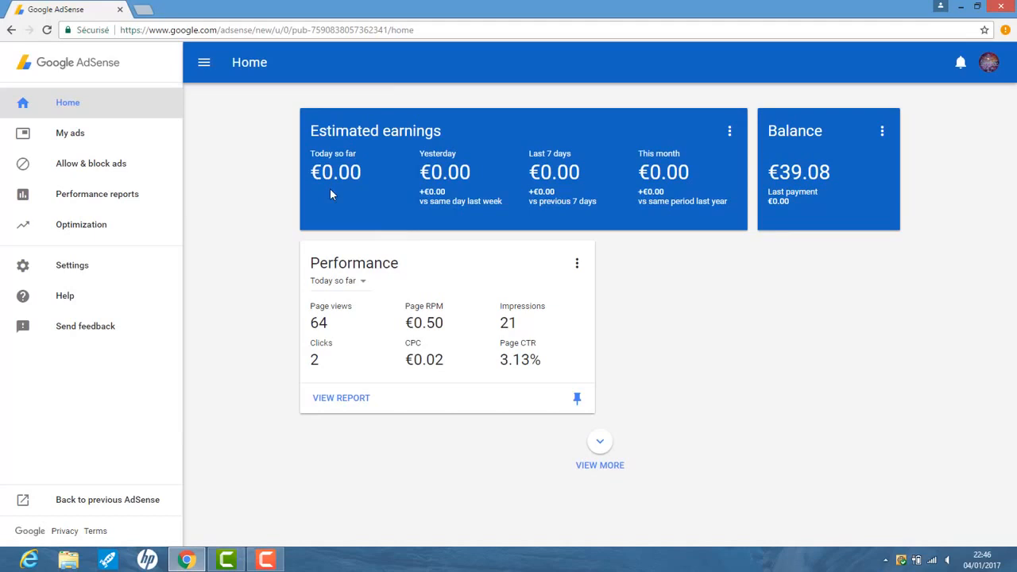
mouse_move(831, 153)
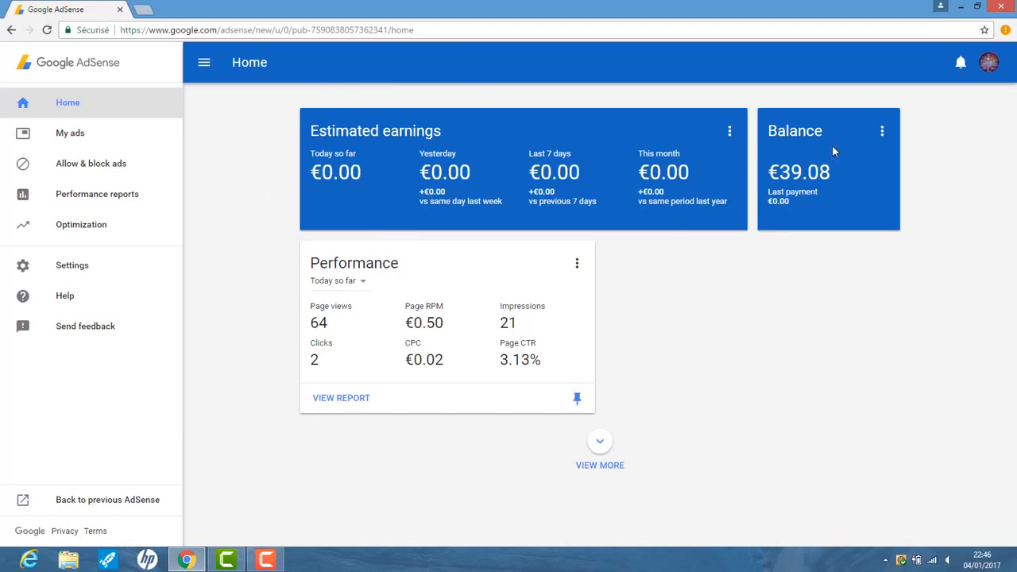
Step: Go to the Payments page from the Balance card's three-dot menu
left_click(882, 131)
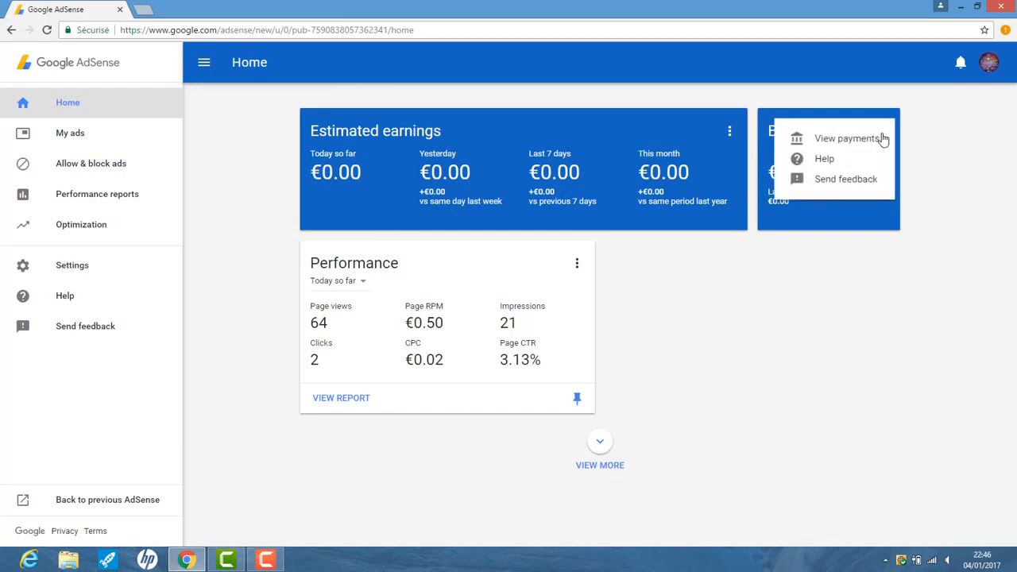
mouse_move(846, 138)
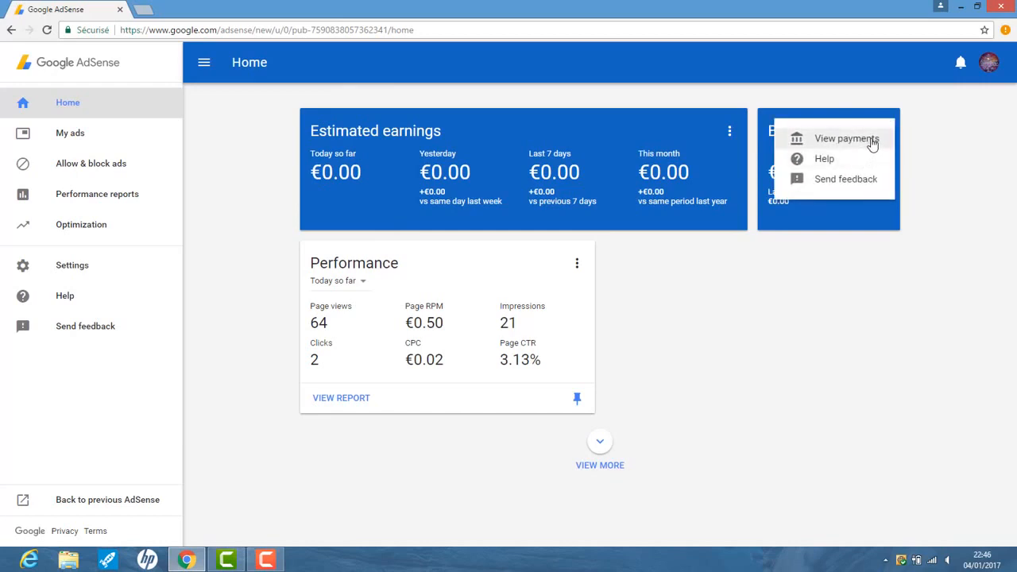
left_click(847, 138)
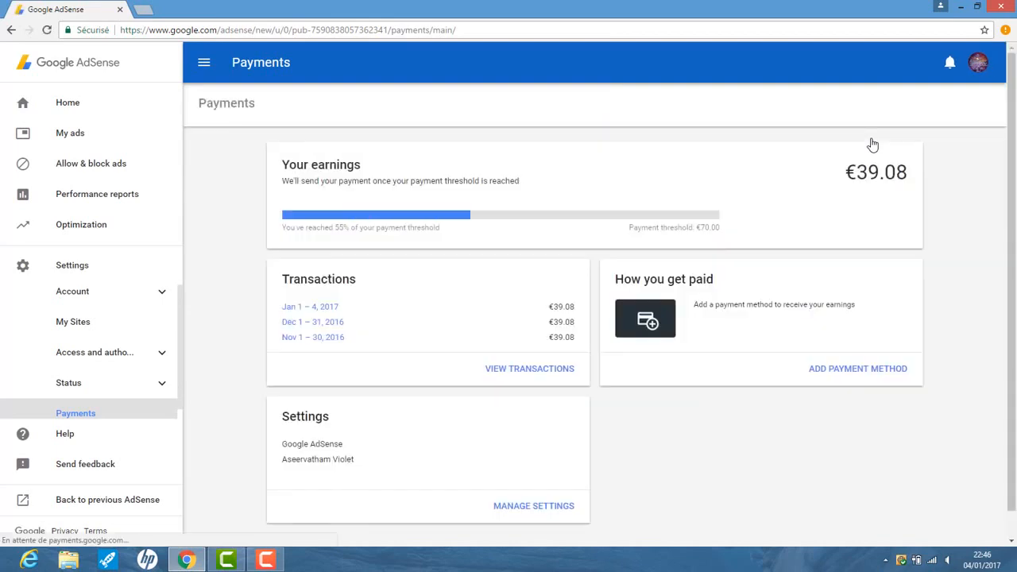
mouse_move(788, 143)
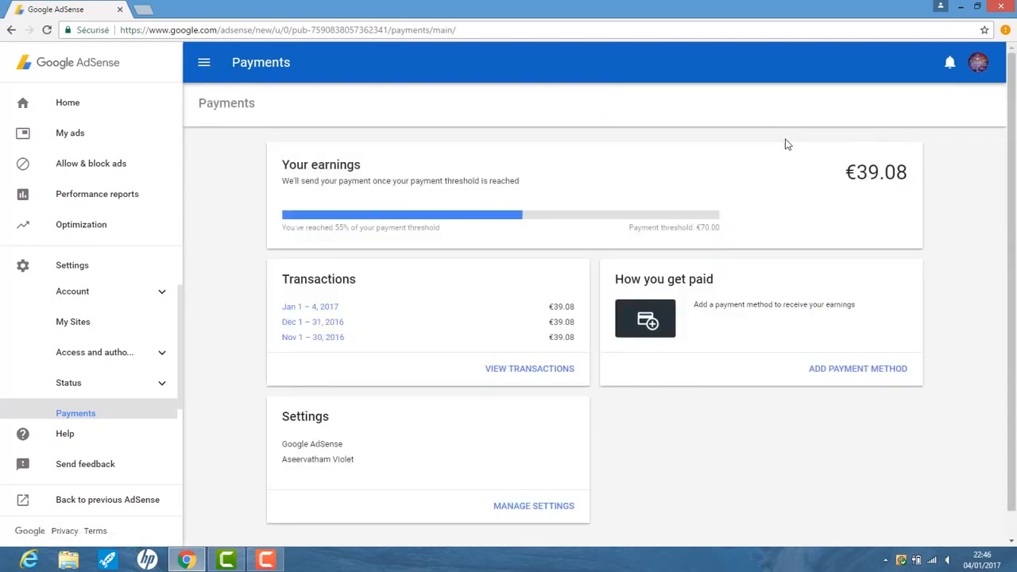
mouse_move(813, 164)
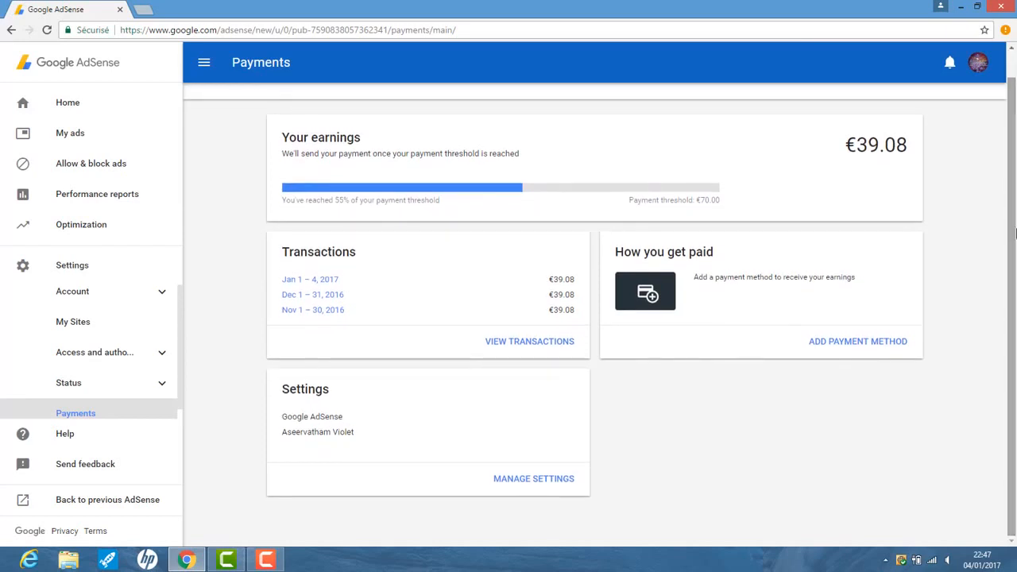
mouse_move(608, 267)
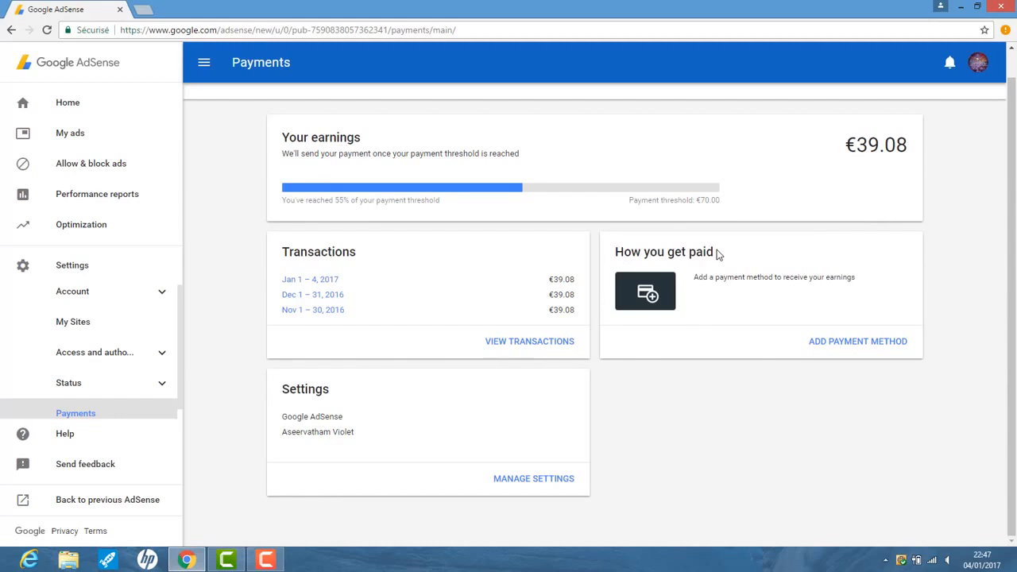
mouse_move(844, 371)
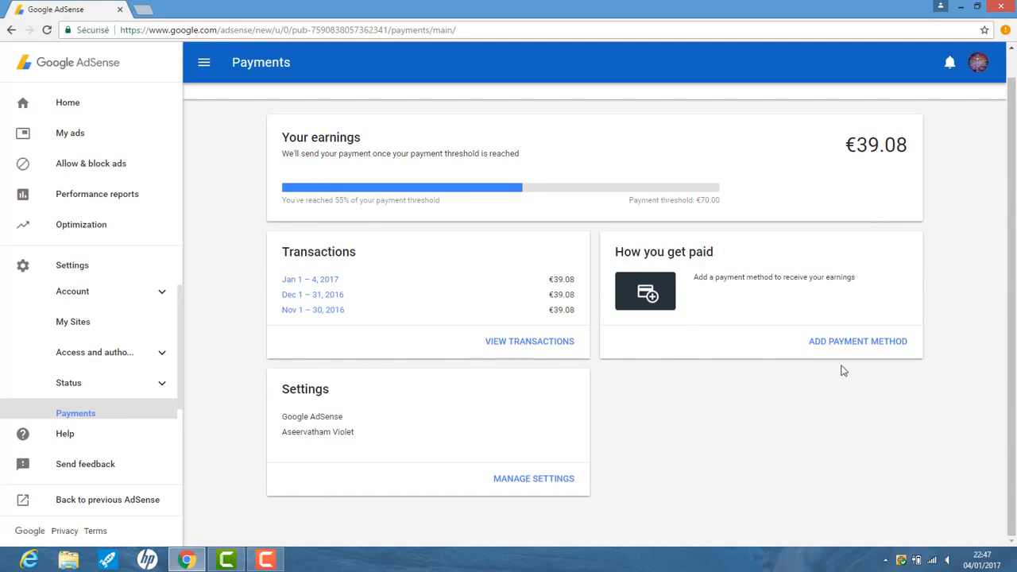
mouse_move(858, 341)
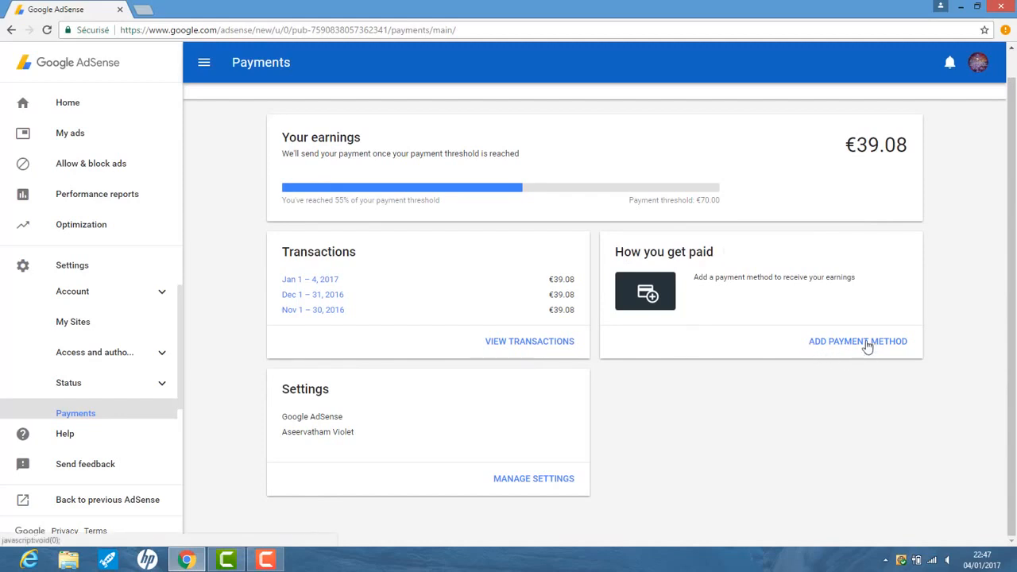
Step: Start adding a payment method from the How you get paid card
left_click(858, 341)
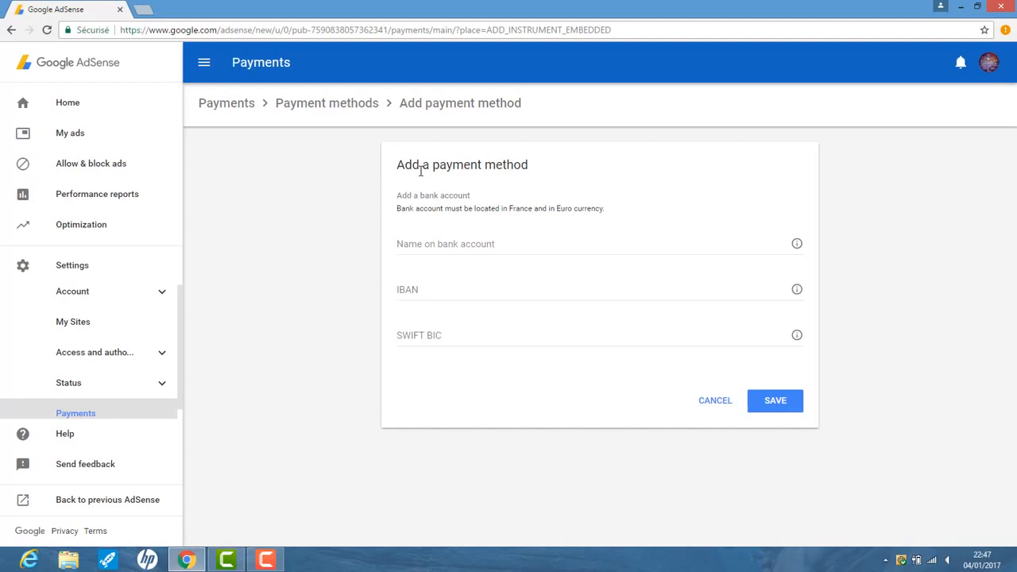
mouse_move(461, 205)
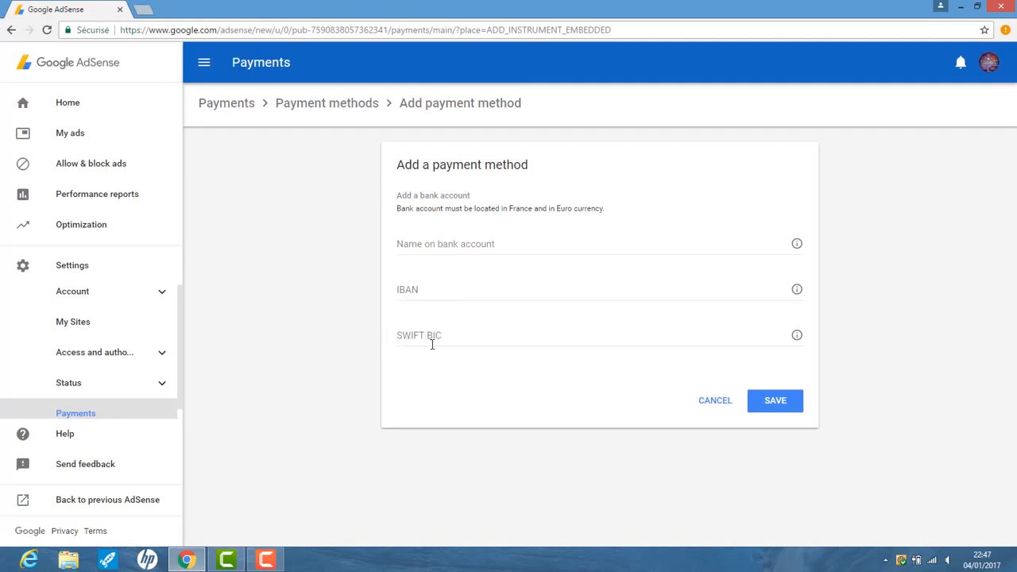
mouse_move(782, 405)
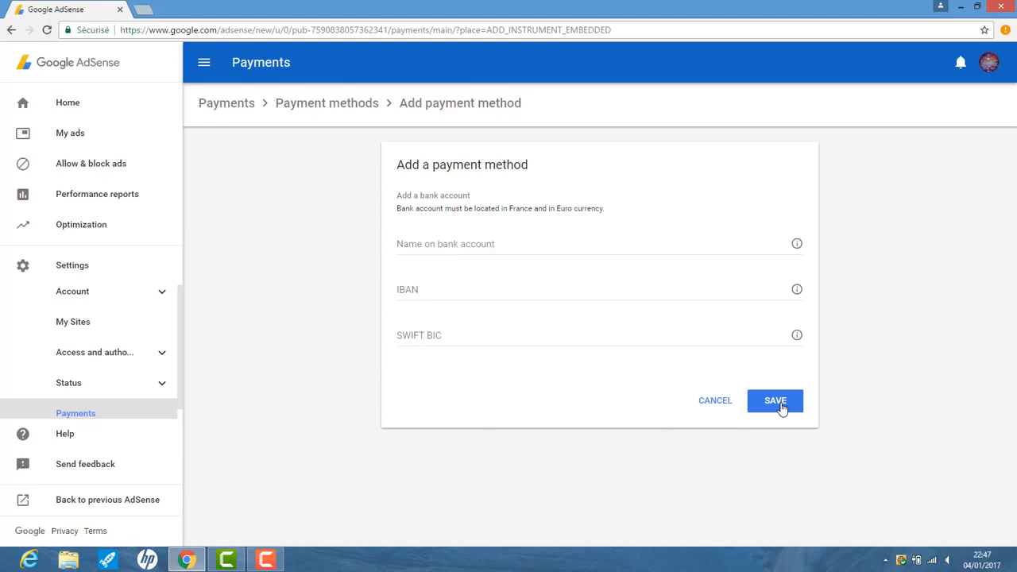
Step: Save the bank account details and view the Verify your bank account notice
left_click(775, 401)
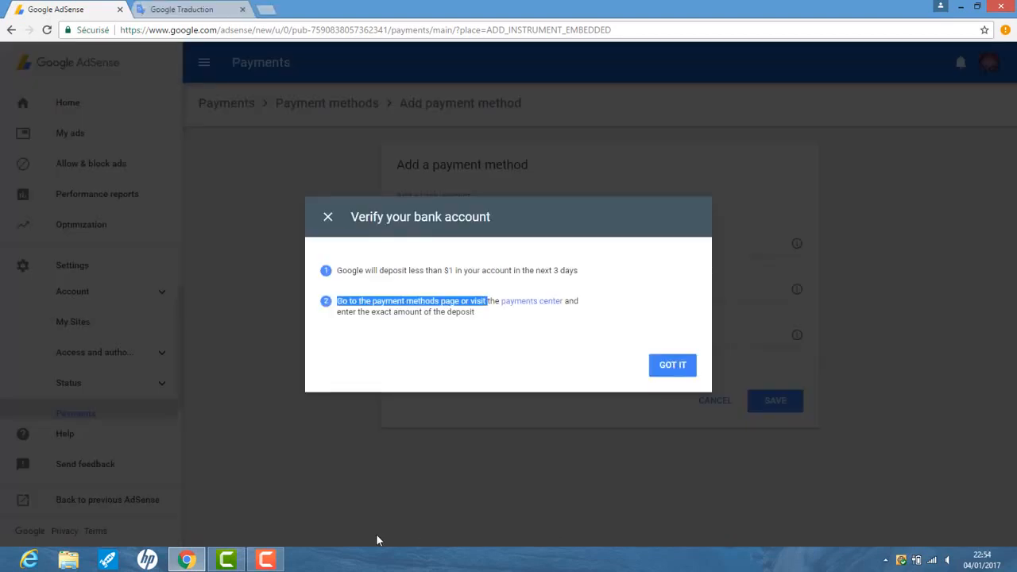
left_click(266, 559)
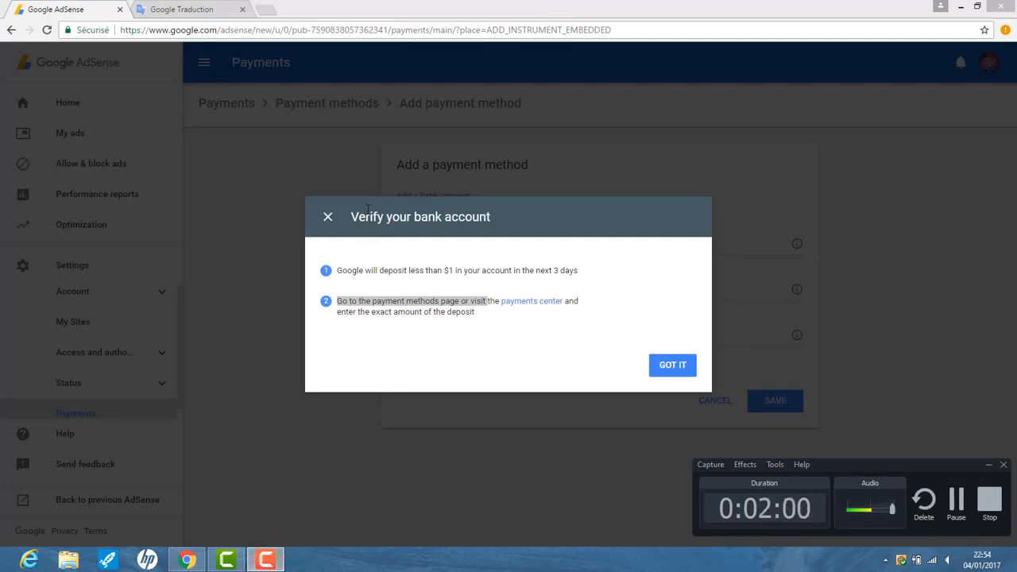
mouse_move(433, 235)
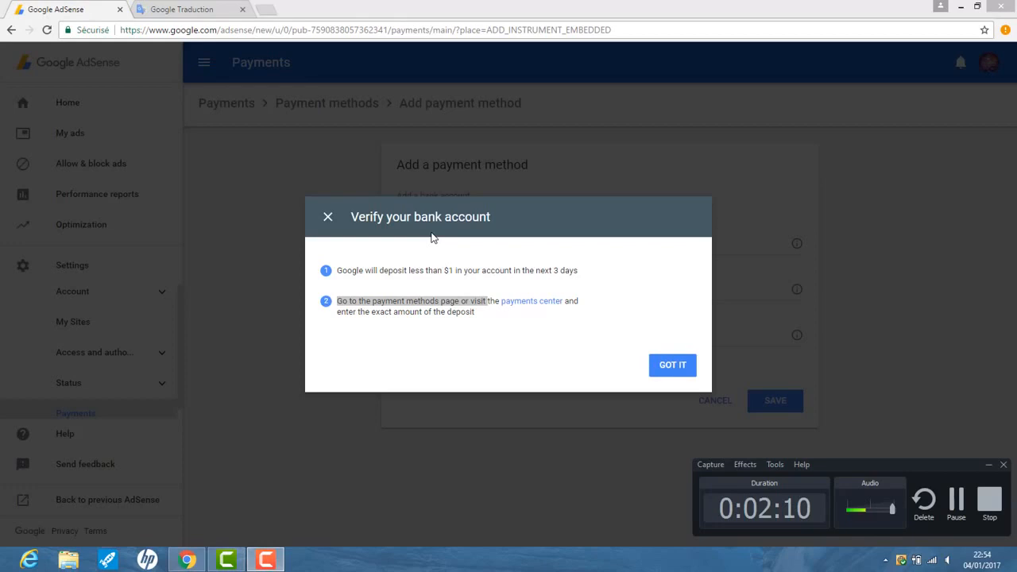
mouse_move(328, 216)
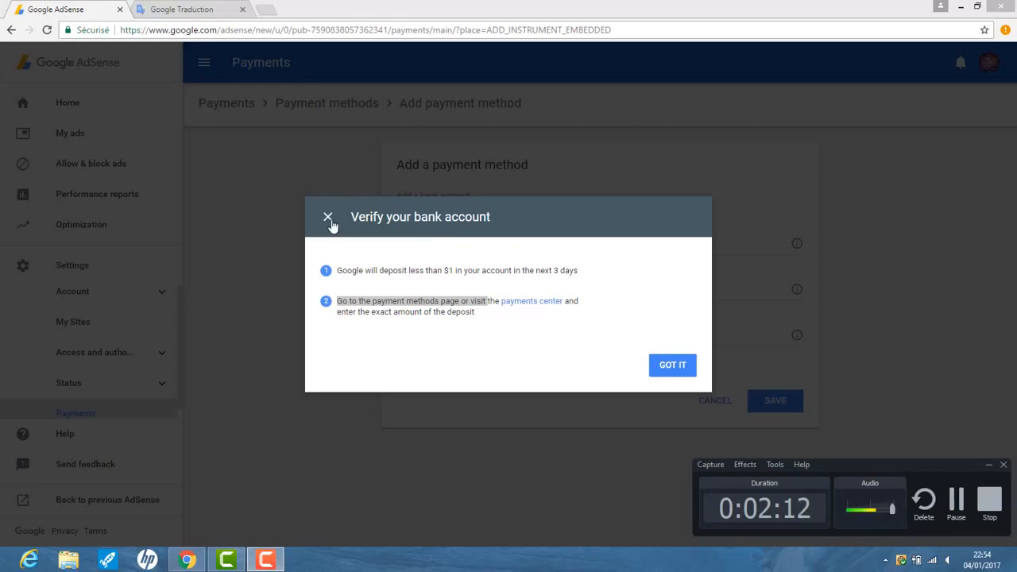
mouse_move(752, 568)
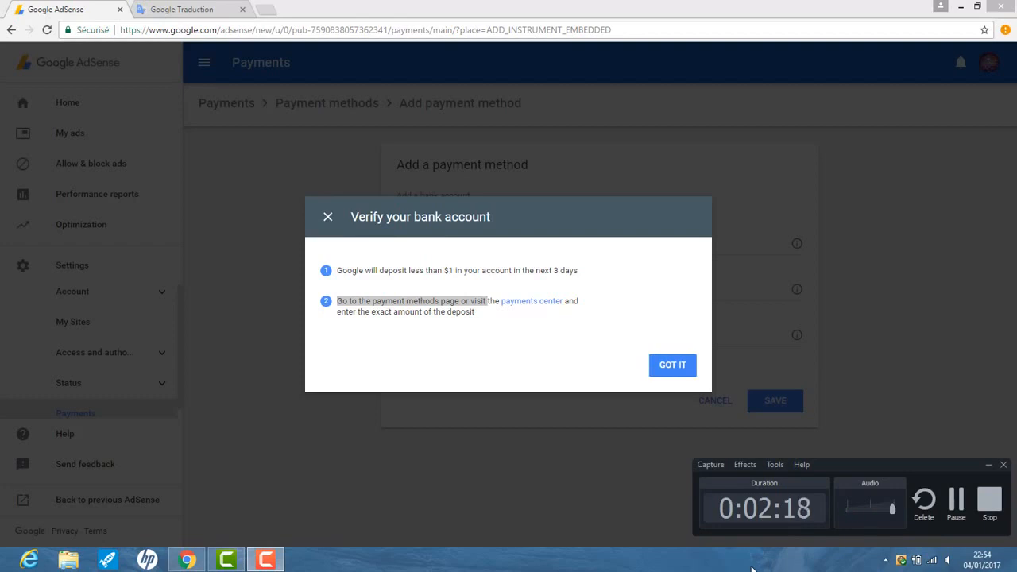
Step: Dismiss the verification notice and view the saved payment methods list
left_click(672, 365)
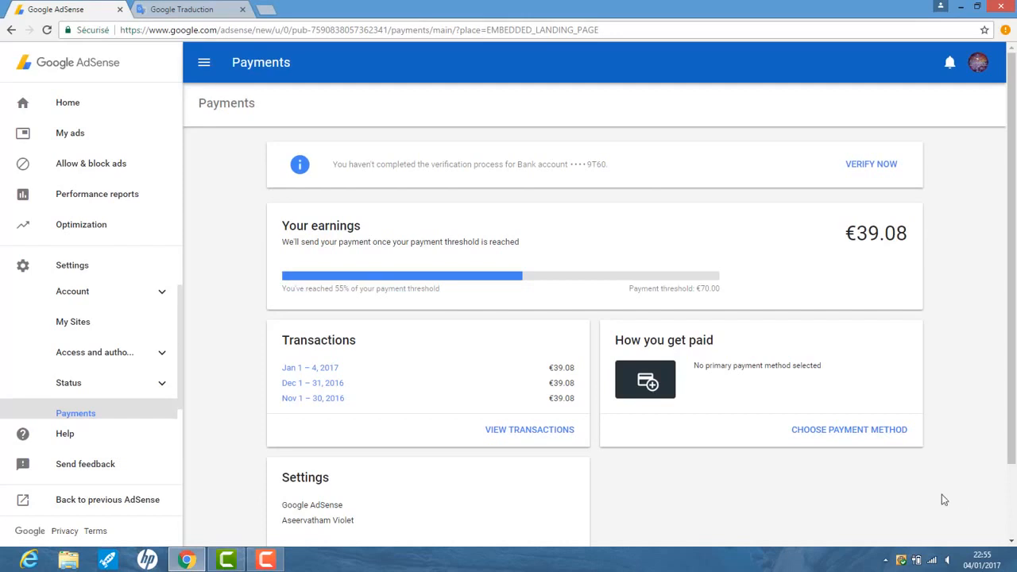
mouse_move(867, 431)
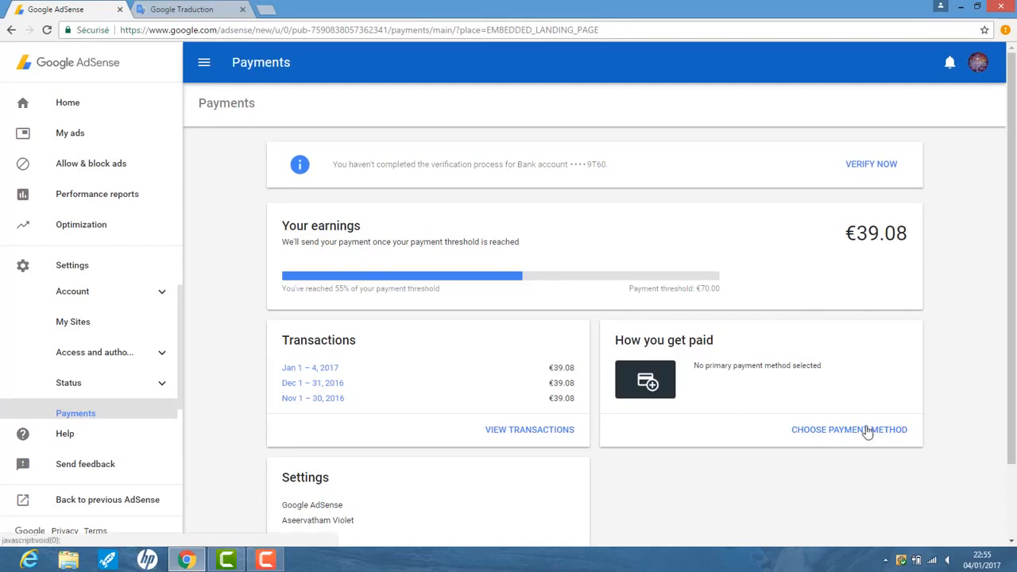
left_click(849, 429)
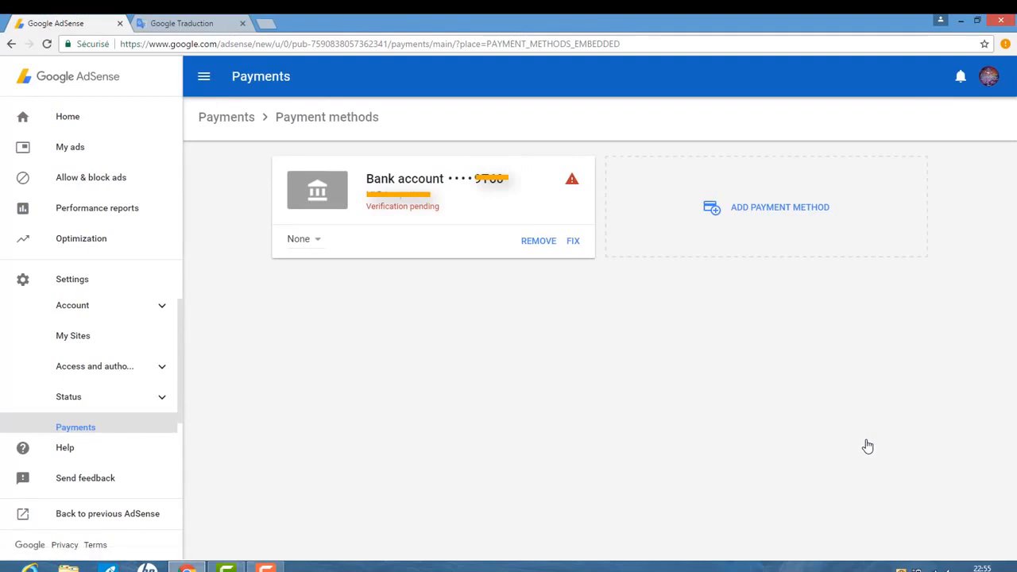
mouse_move(577, 257)
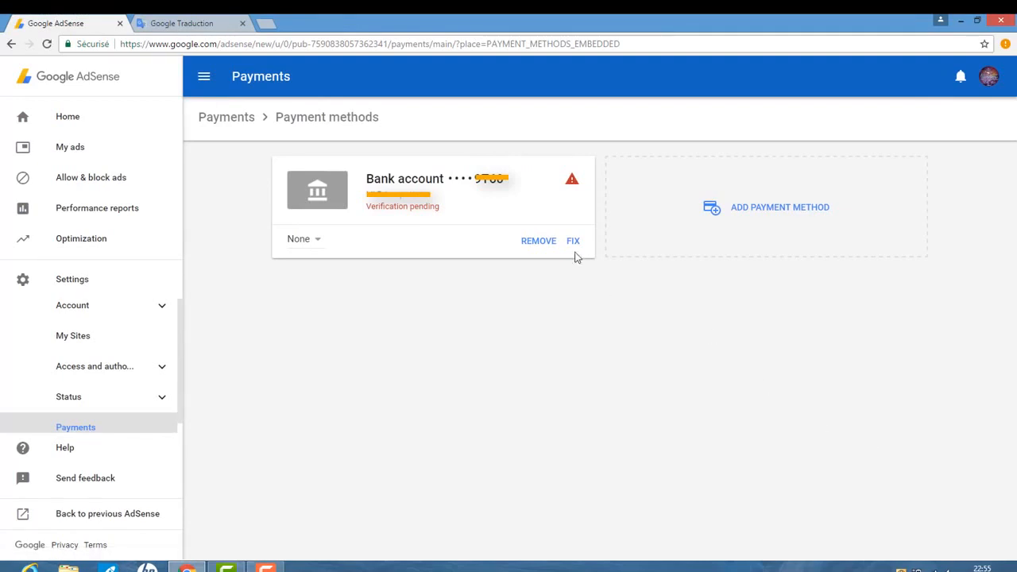
mouse_move(576, 223)
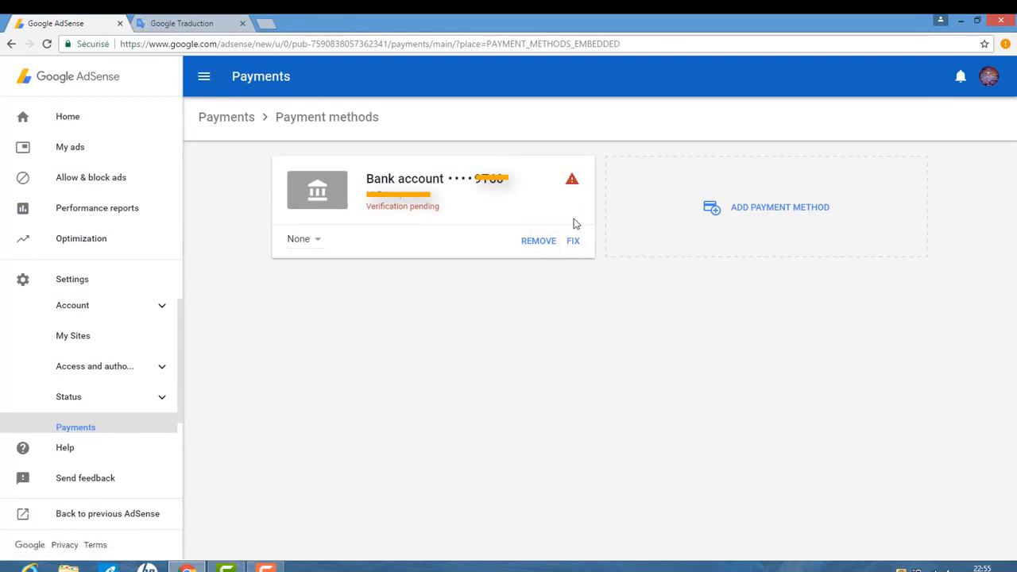